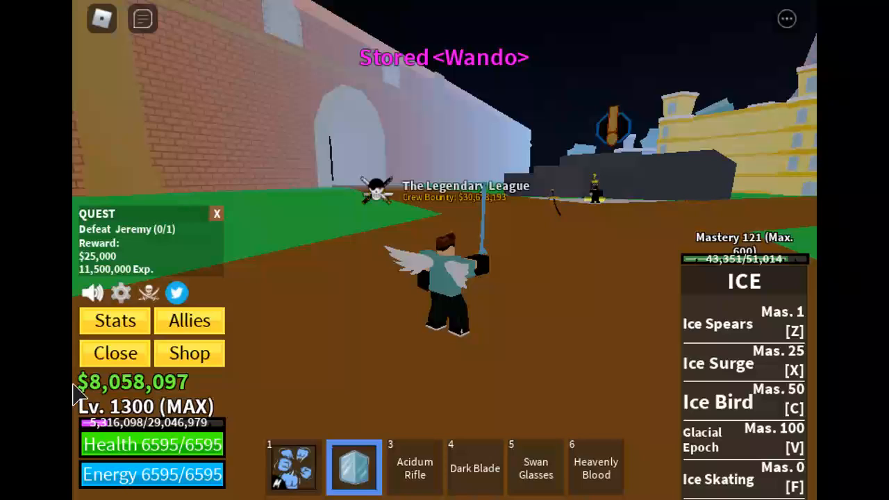
Step: Check the Shop menu briefly before equipping the gifted Dark Blade from hotbar slot 4
click(189, 352)
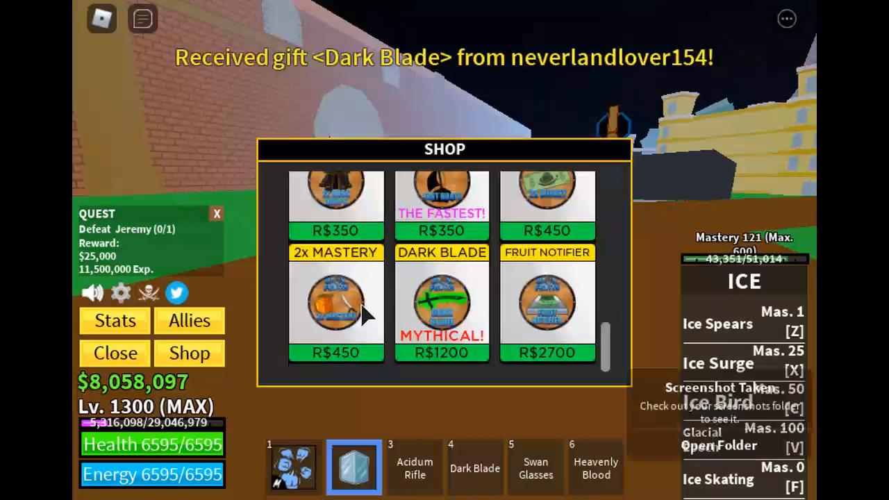
click(115, 353)
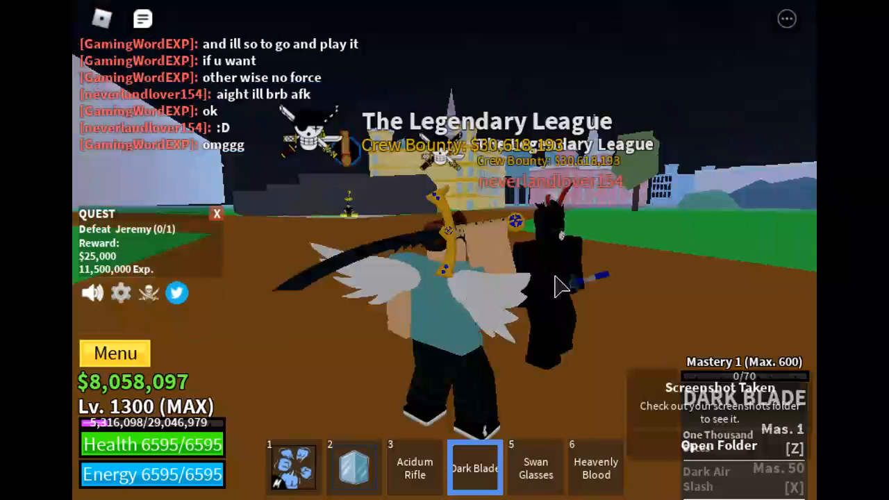